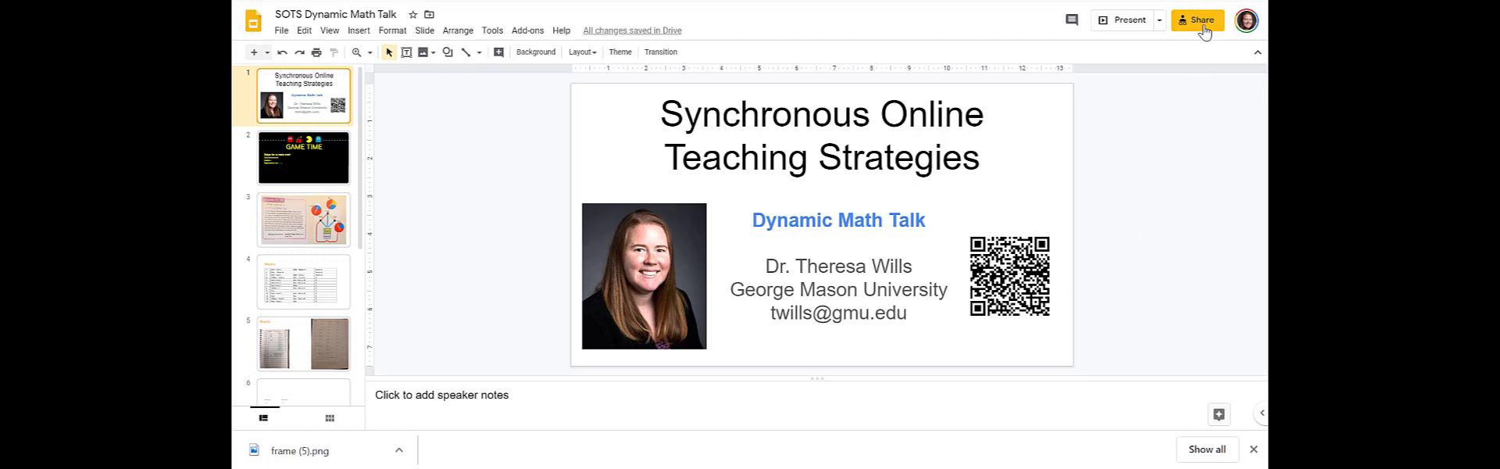
- Share the presentation so anyone with the link can edit it
{"action": "left_click", "coordinate": [1197, 18]}
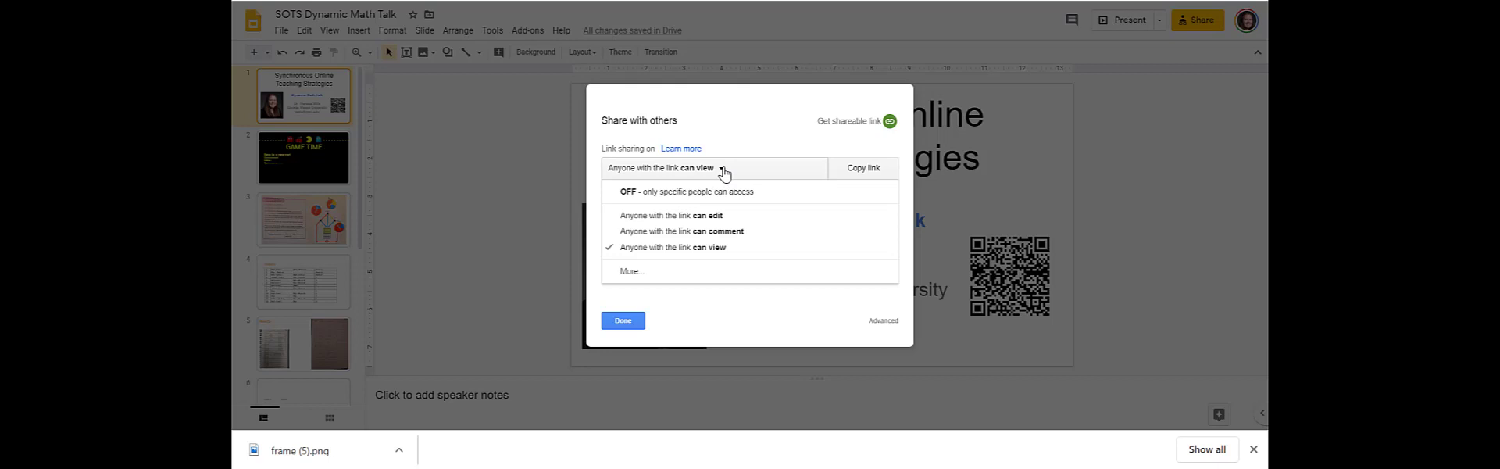
{"action": "mouse_move", "coordinate": [731, 215]}
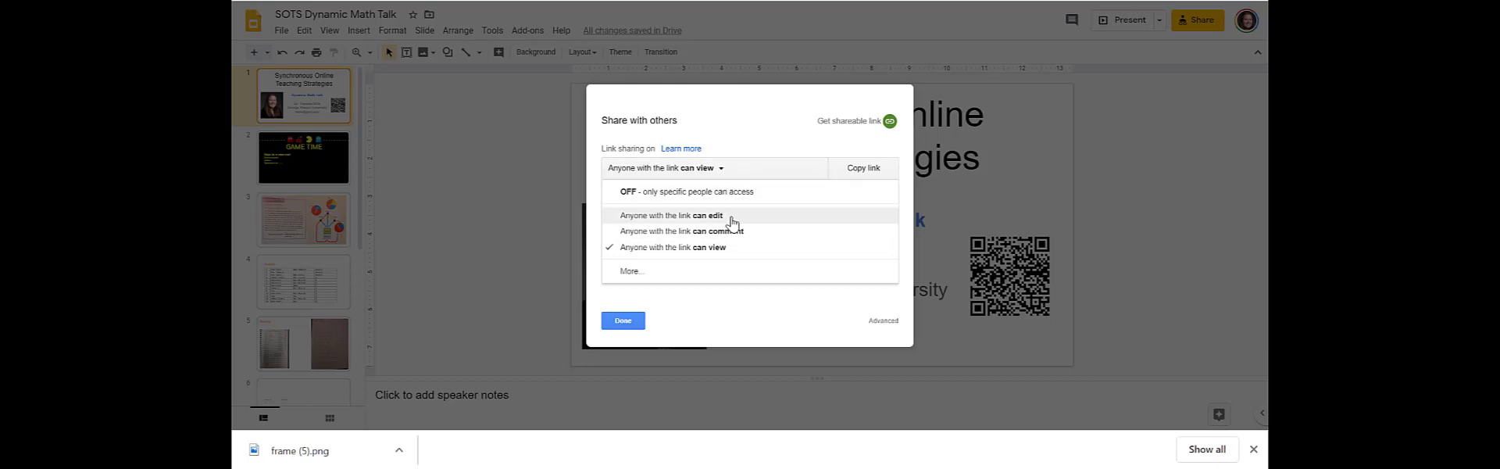
{"action": "left_click", "coordinate": [672, 214]}
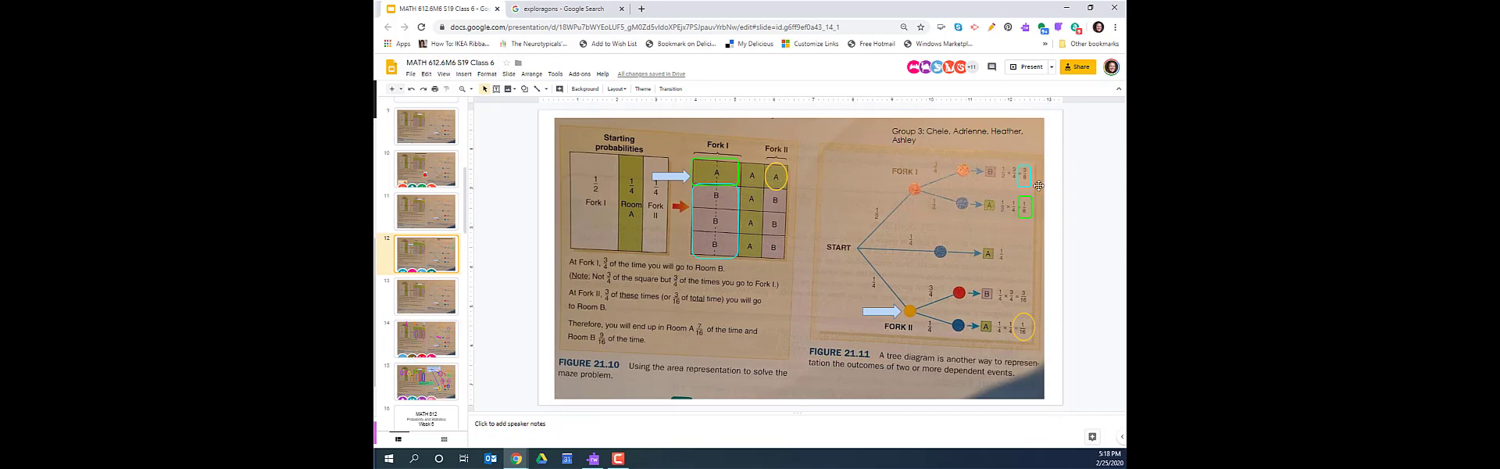
{"action": "mouse_move", "coordinate": [779, 203]}
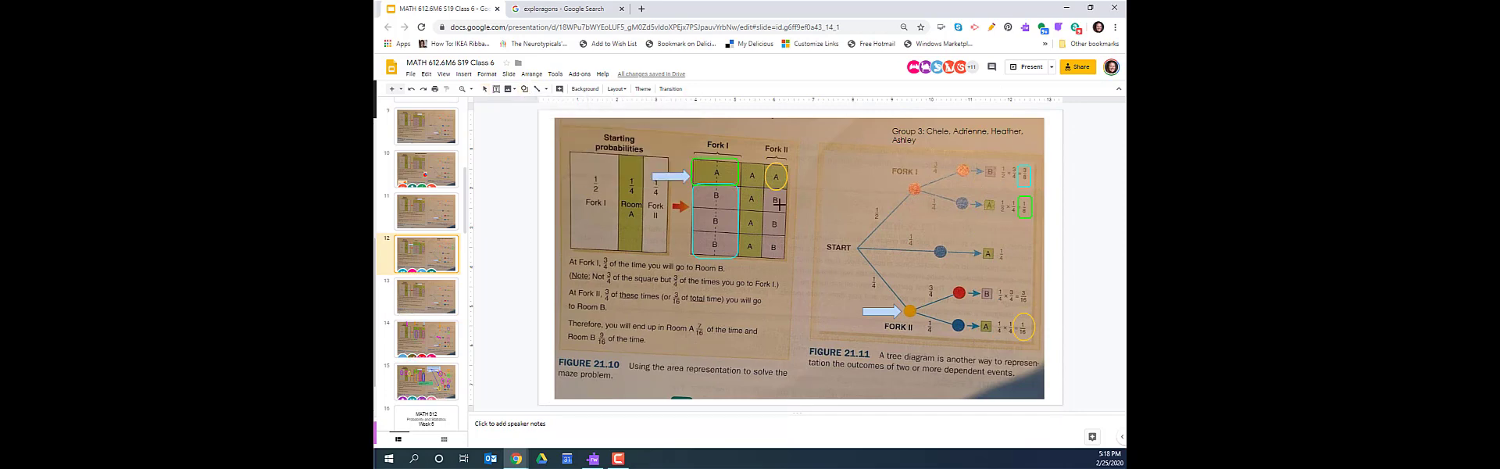